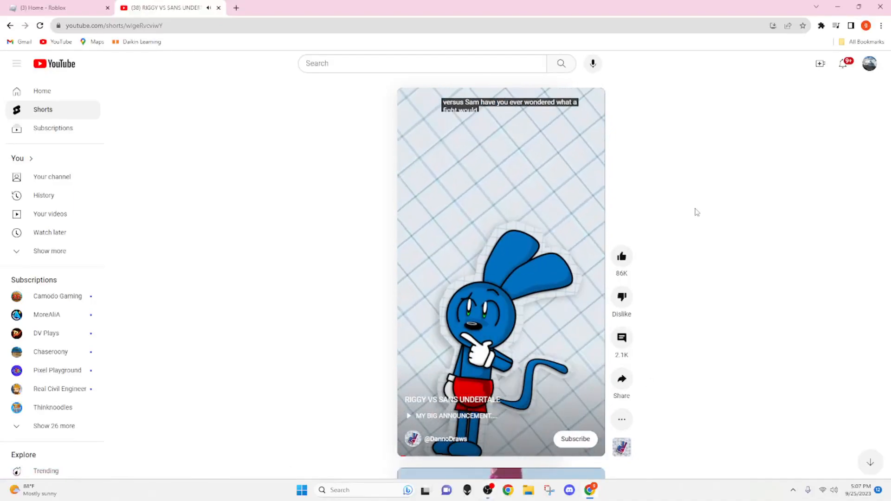
Switch the browser to full screen while the RIGGY VS SANS UNDERTALE Short keeps playing
{"action": "key", "text": "F11"}
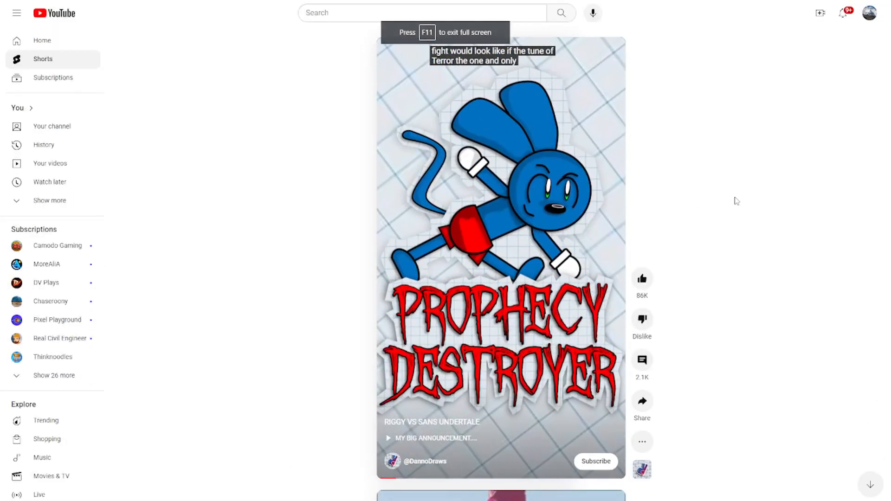